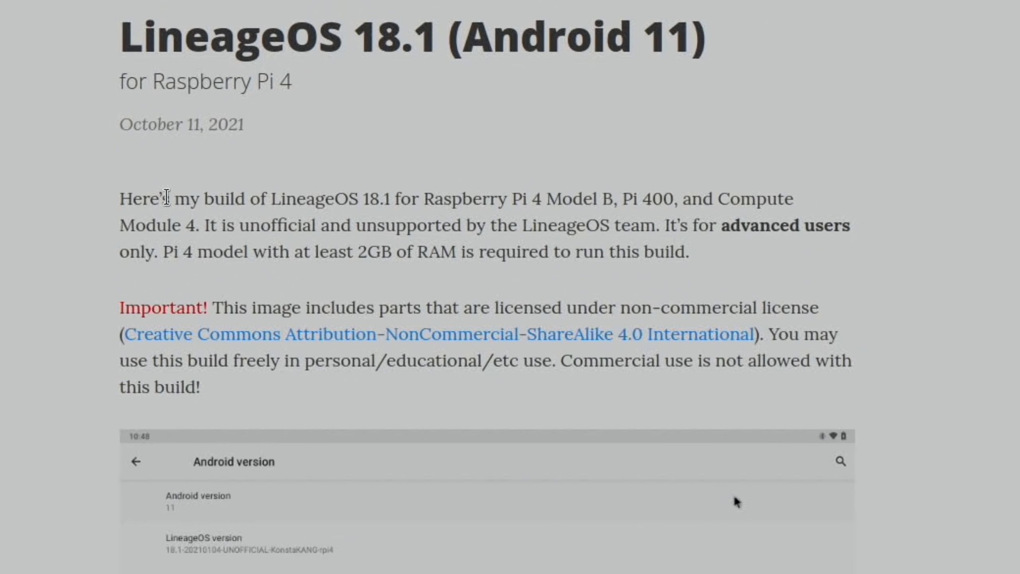
Step: Move down the post past the FAQ and Google apps install steps into the 11.4 and 14.2 changelogs
scroll(down, 3)
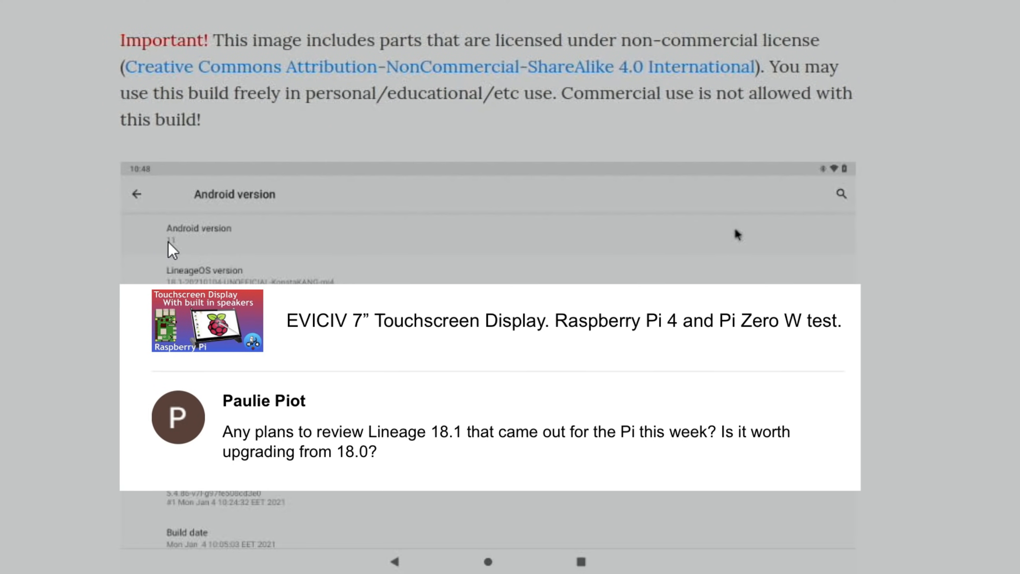
scroll(down, 3)
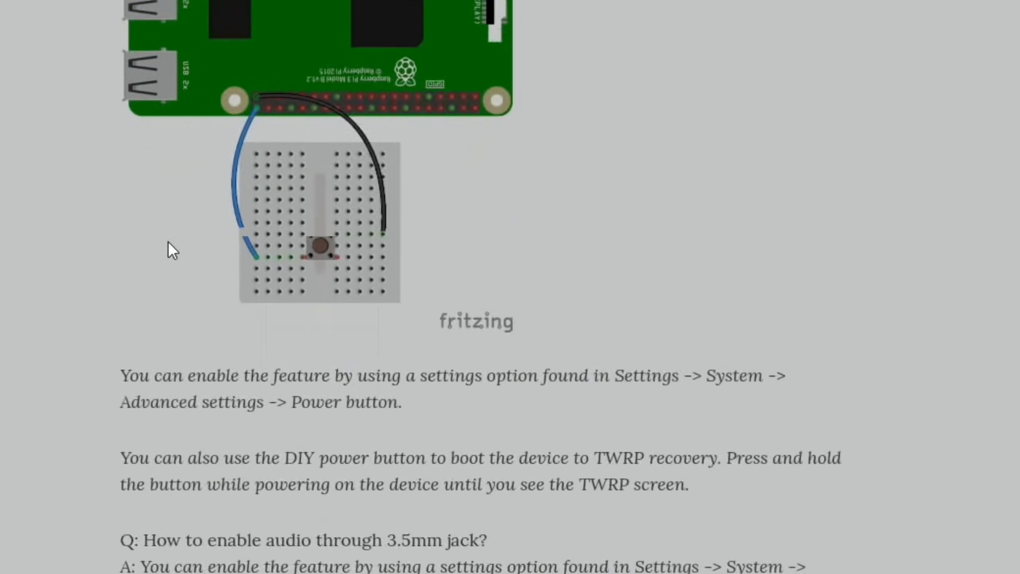
scroll(down, 3)
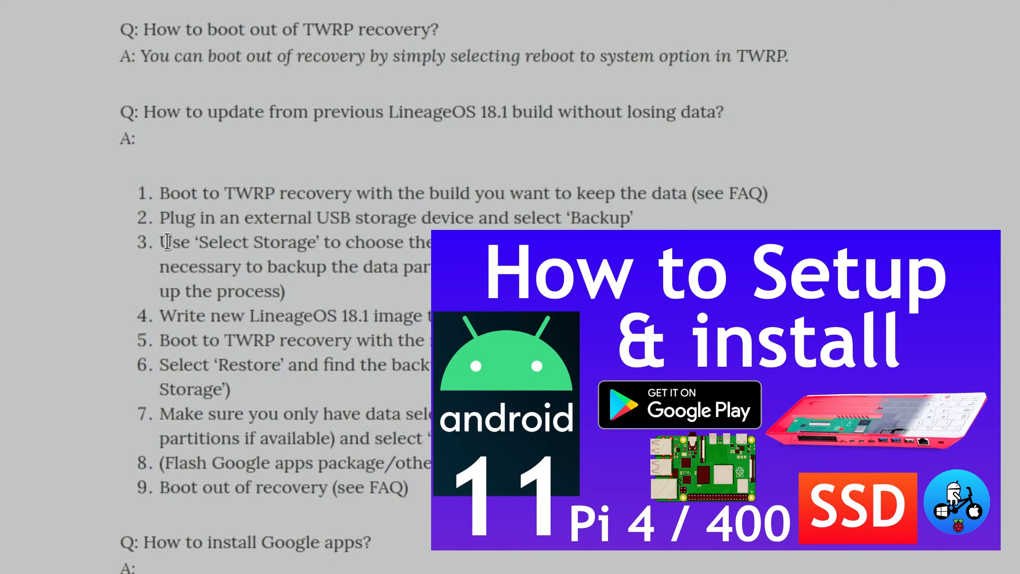
scroll(down, 3)
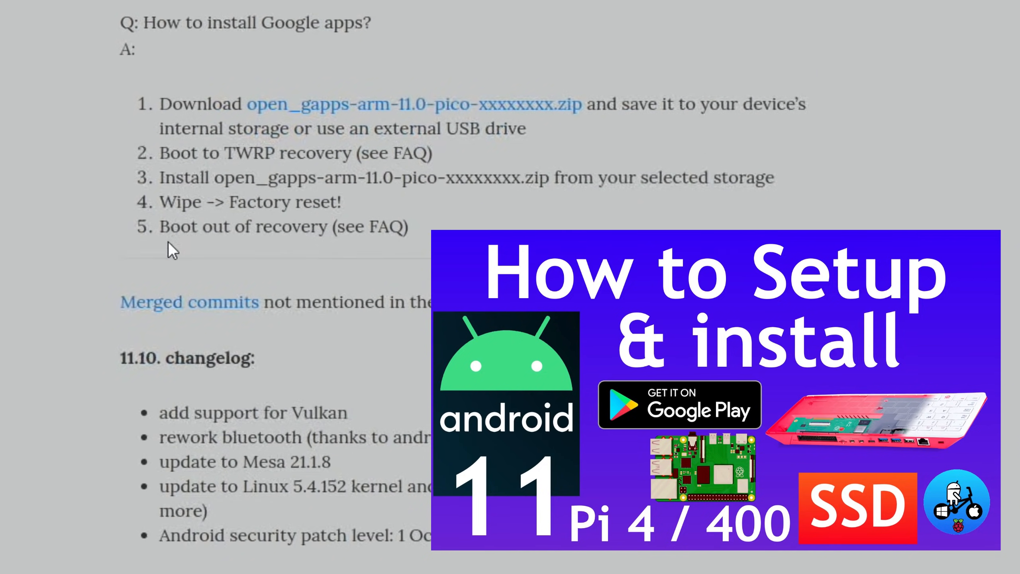
scroll(down, 3)
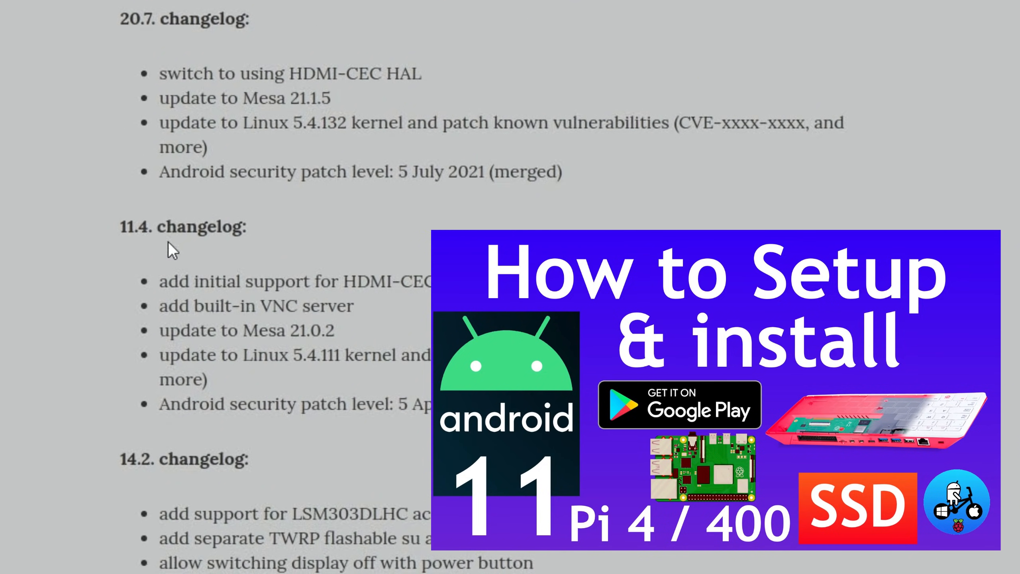
scroll(down, 3)
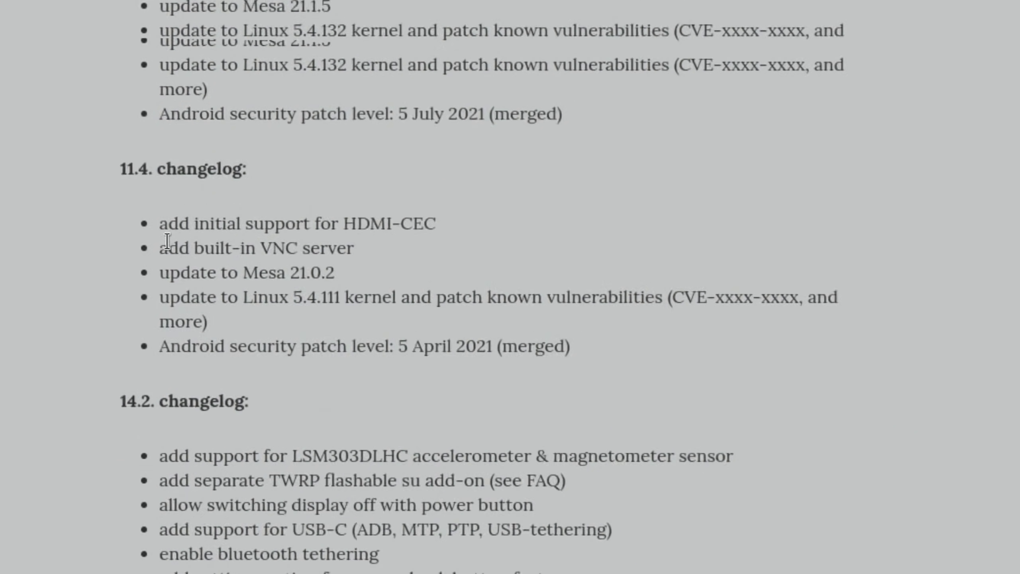
Step: Return to the 11.10 changelog with Vulkan and the 1 October 2021 patch, then switch to the YouTube channel
scroll(up, 3)
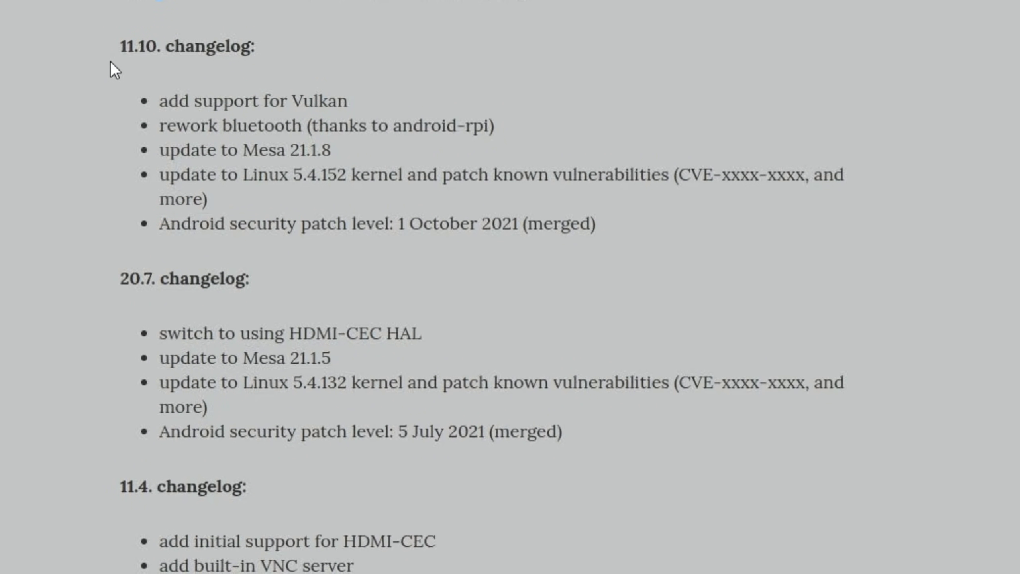
mouse_move(131, 55)
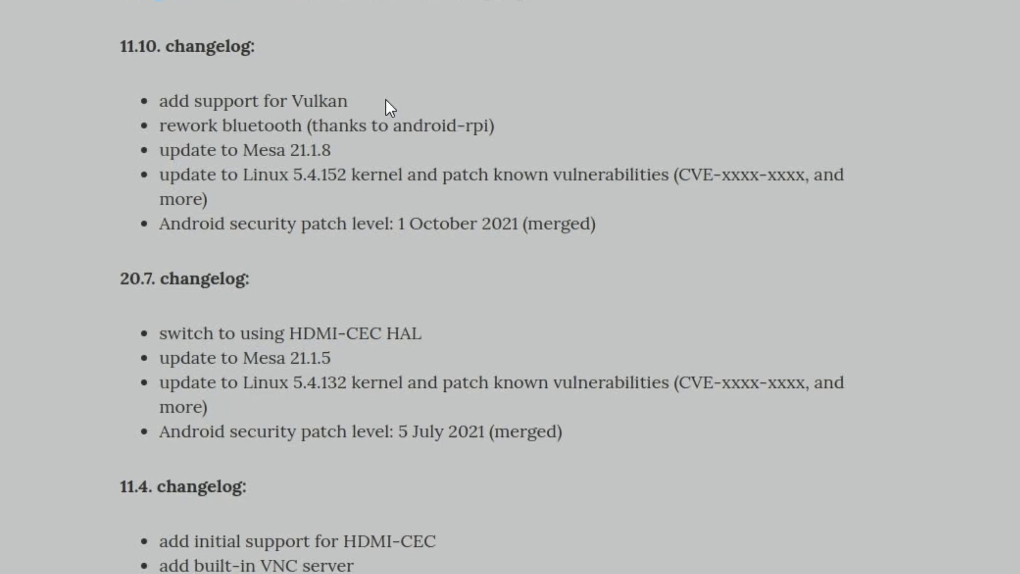
mouse_move(352, 154)
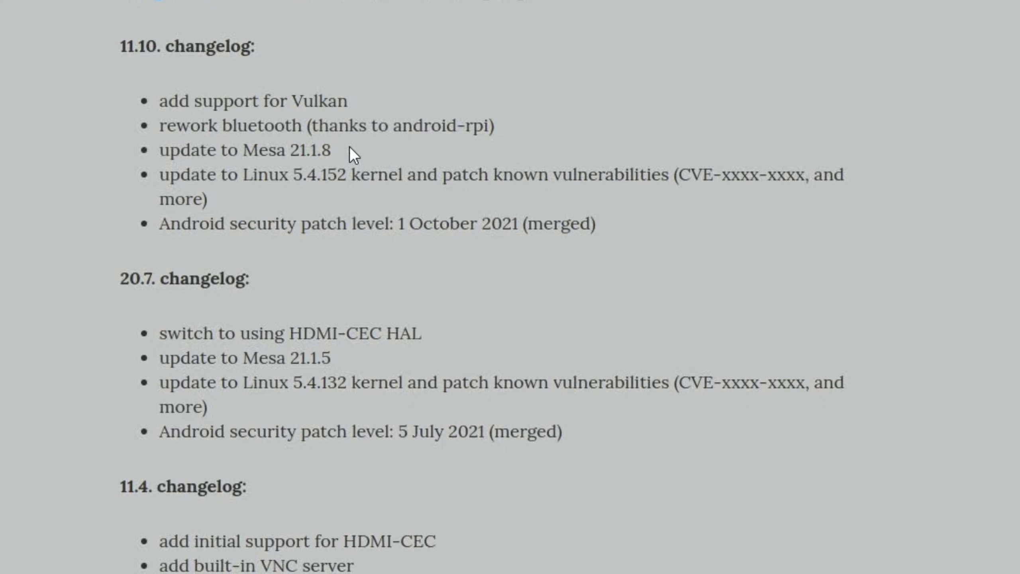
mouse_move(270, 197)
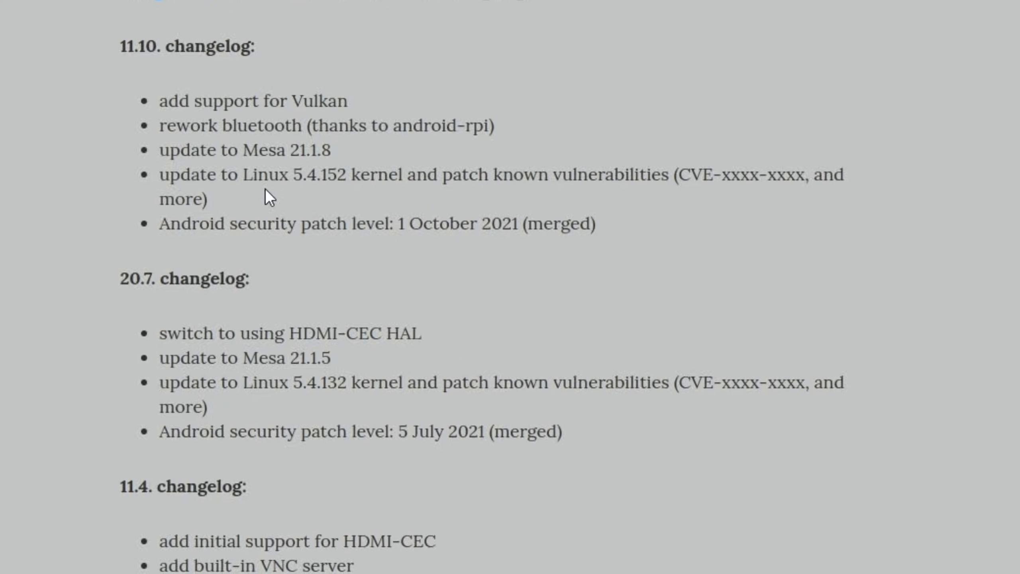
mouse_move(385, 222)
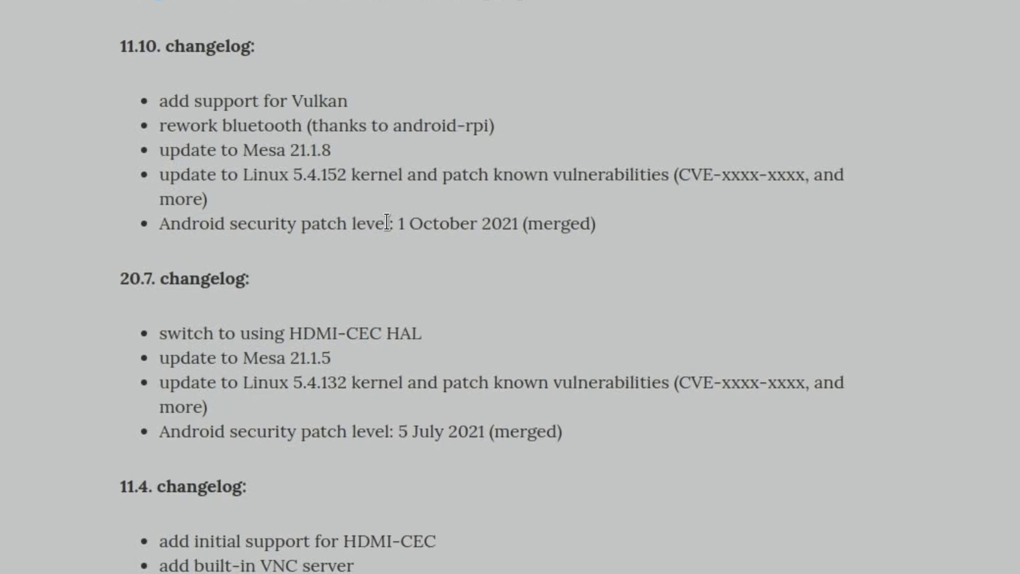
mouse_move(333, 123)
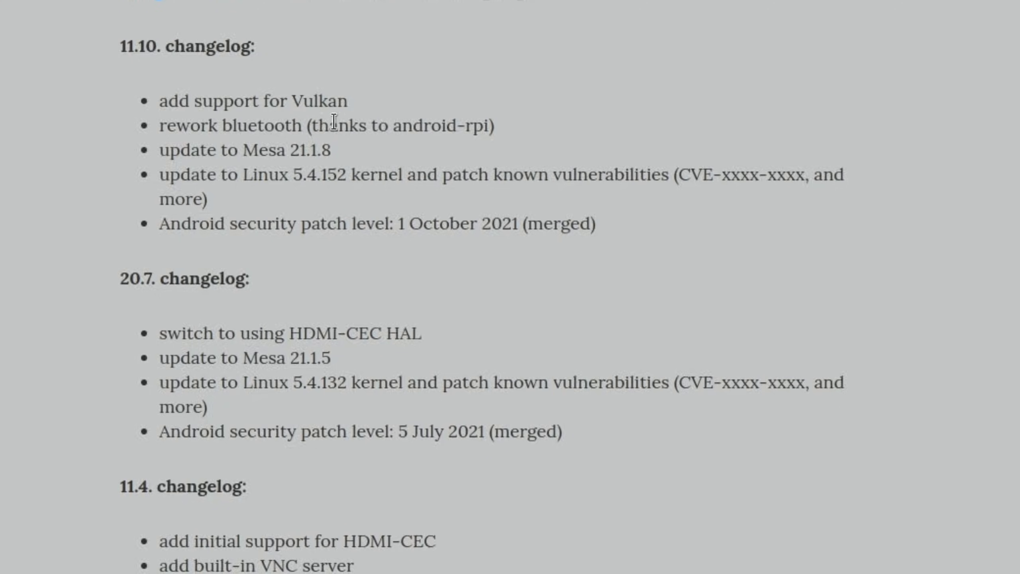
mouse_move(519, 135)
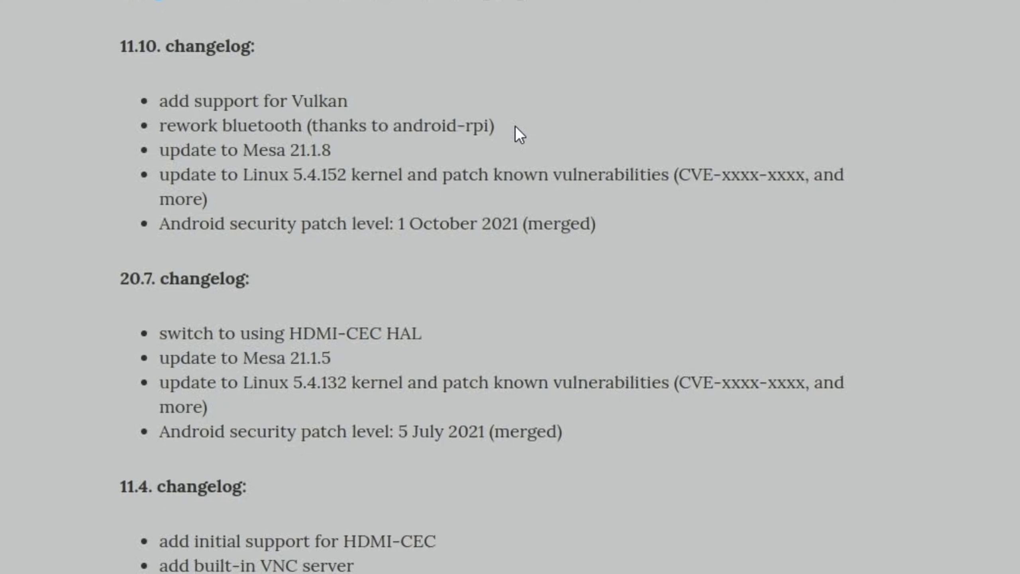
click(187, 9)
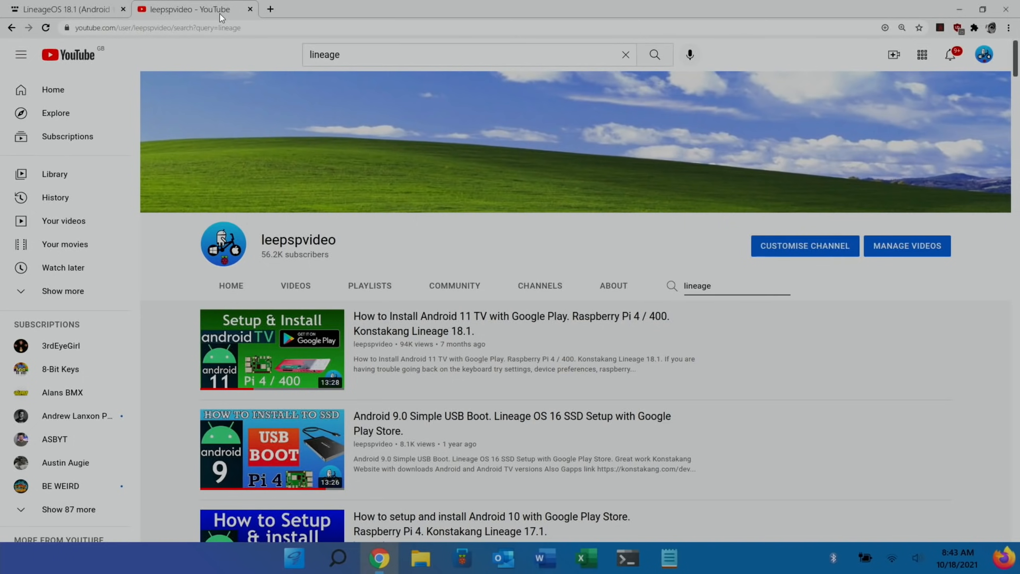
Step: Browse the channel's 'lineage' results down to the Android 11 Play Store and overclock video for Pi 4 / 400
click(738, 285)
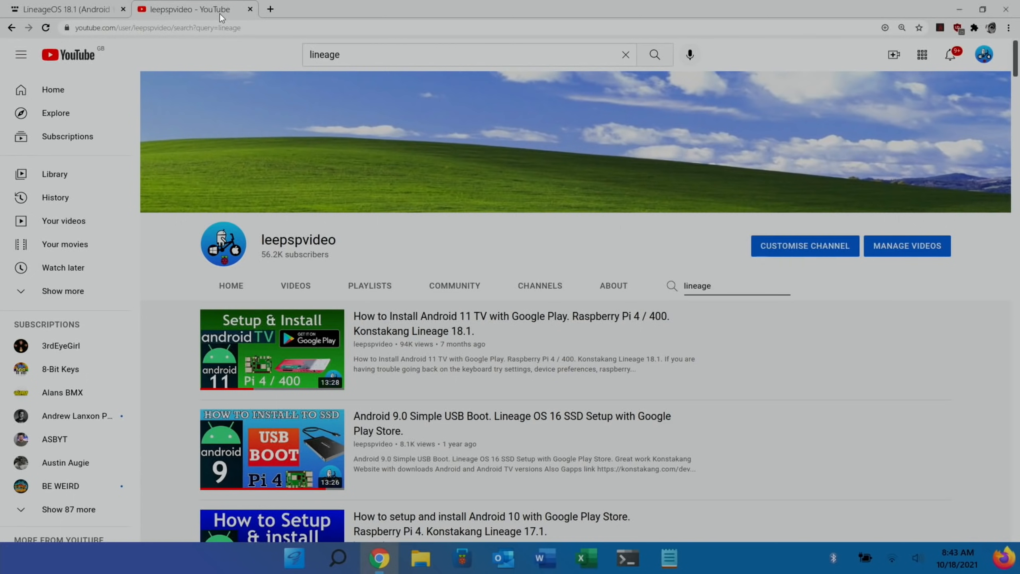
click(735, 286)
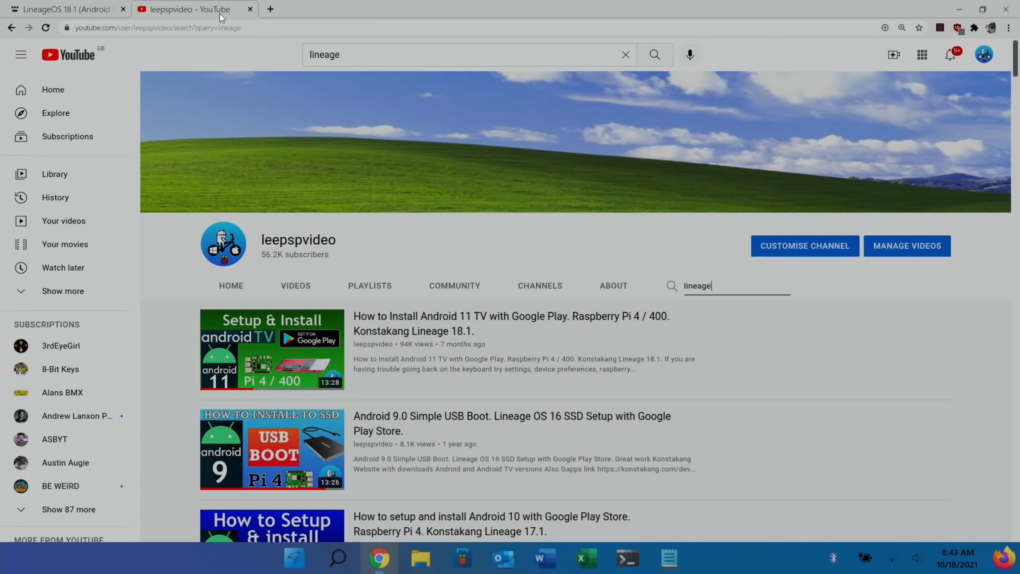
scroll(down, 3)
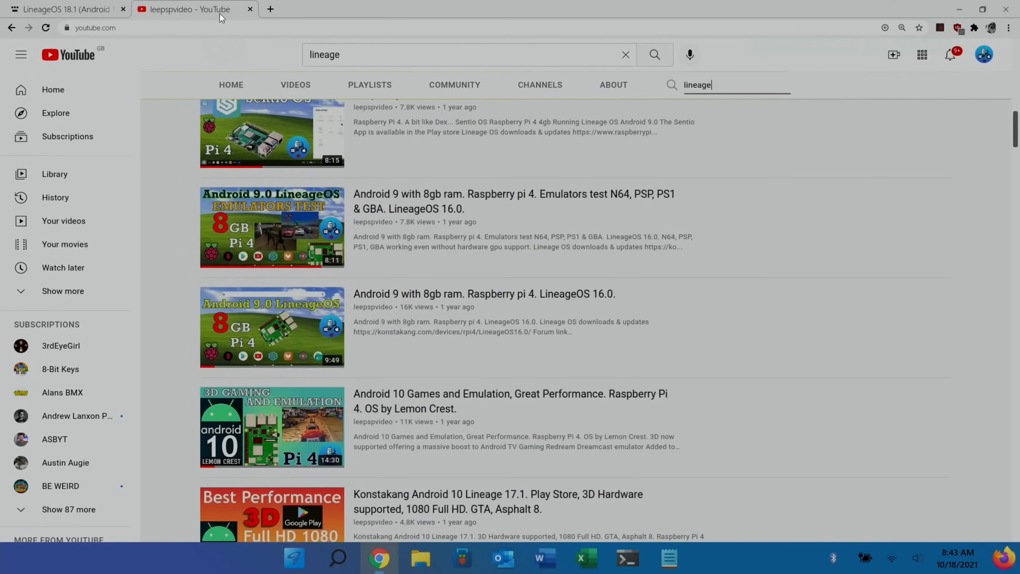
scroll(down, 3)
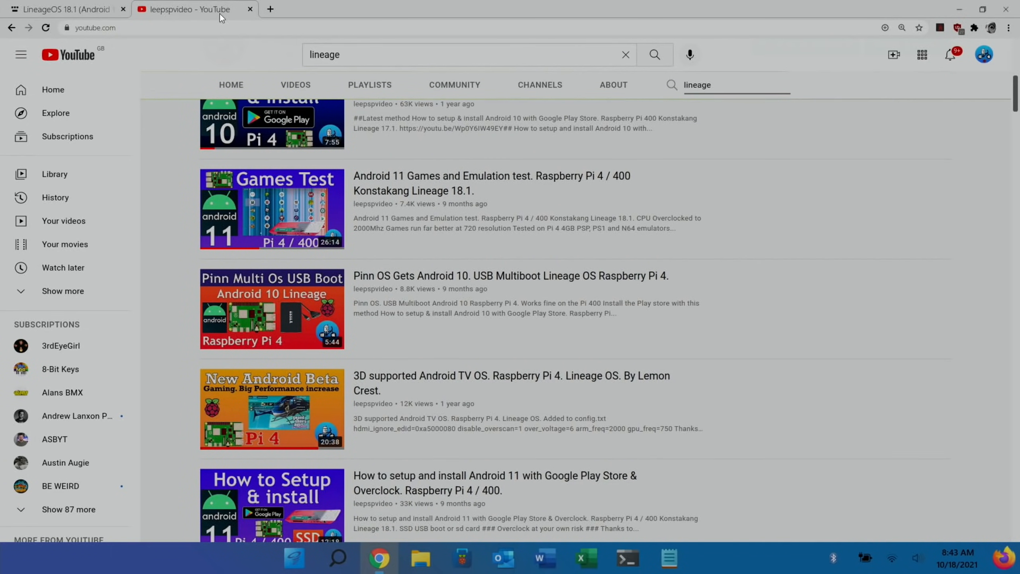
mouse_move(706, 454)
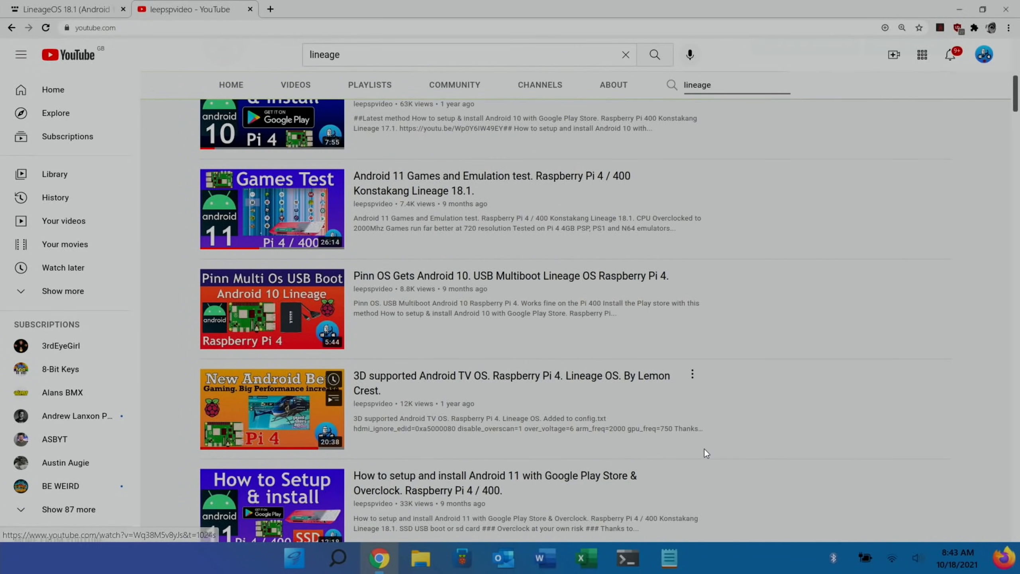
scroll(down, 3)
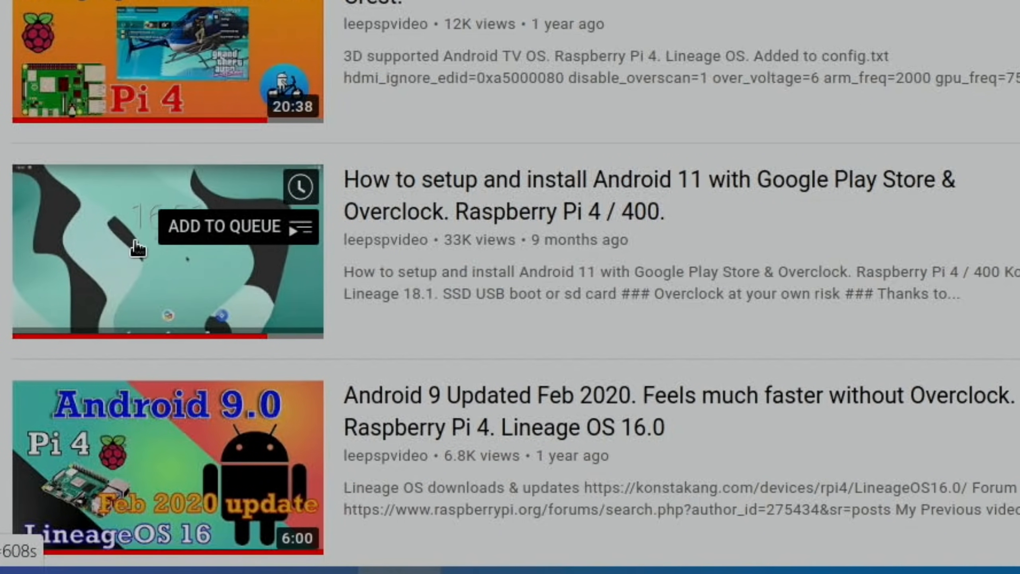